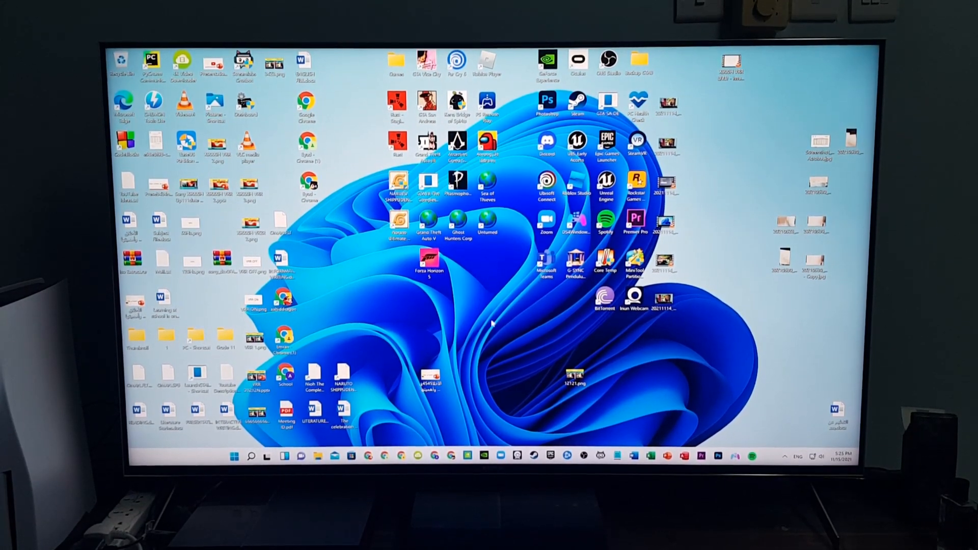
Step: Open NVIDIA Control Panel from the desktop right-click menu
{"action": "right_click", "coordinate": [481, 322]}
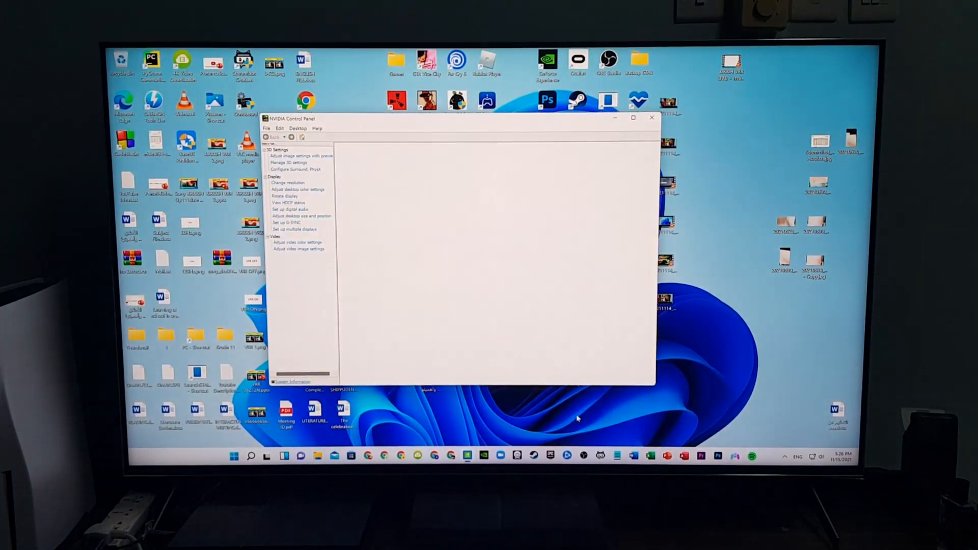
Step: On the Set up G-SYNC page, uncheck Enable G-SYNC, G-SYNC Compatible for the Sony TV
{"action": "left_click", "coordinate": [288, 222]}
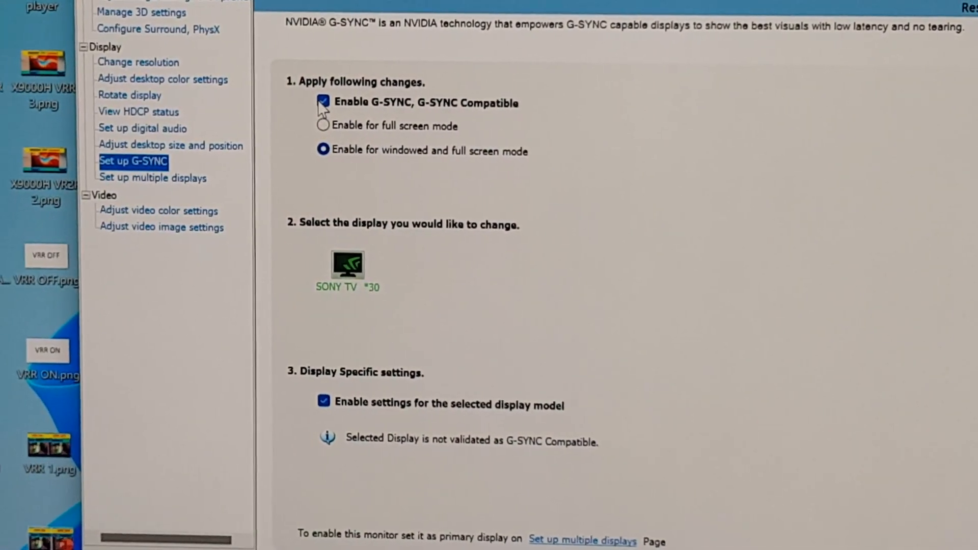
{"action": "left_click", "coordinate": [323, 102]}
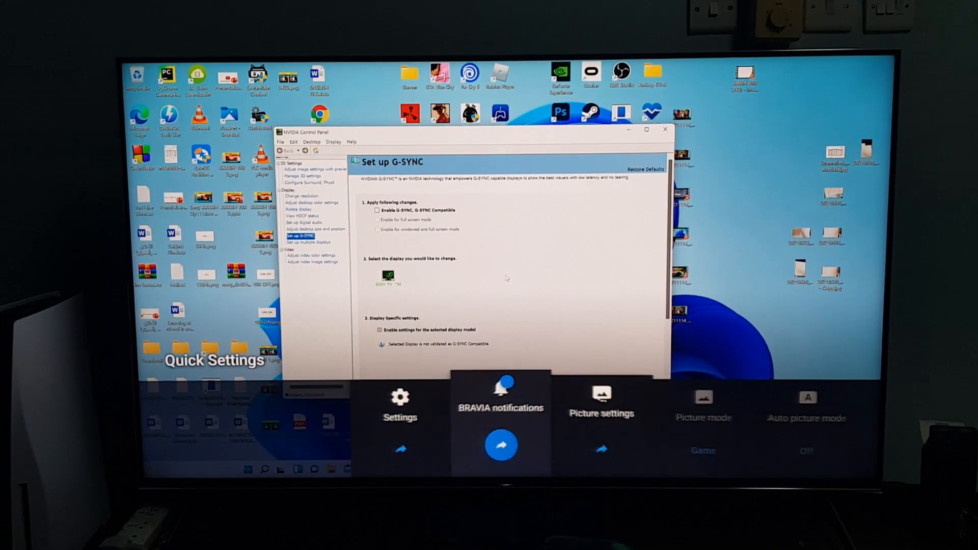
Step: Open the BRAVIA Picture settings panel for HDMI 3 from Quick Settings
{"action": "left_click", "coordinate": [399, 402]}
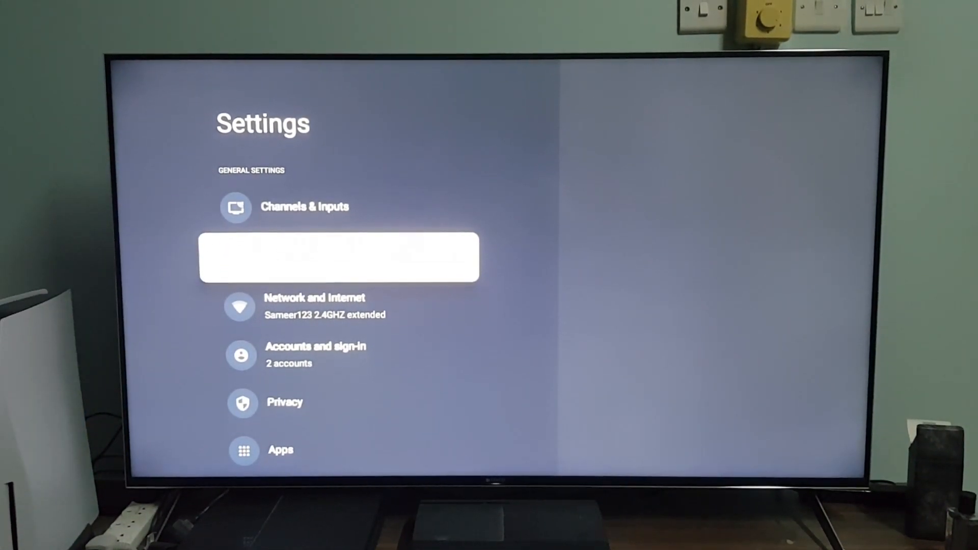
{"action": "left_click", "coordinate": [305, 207]}
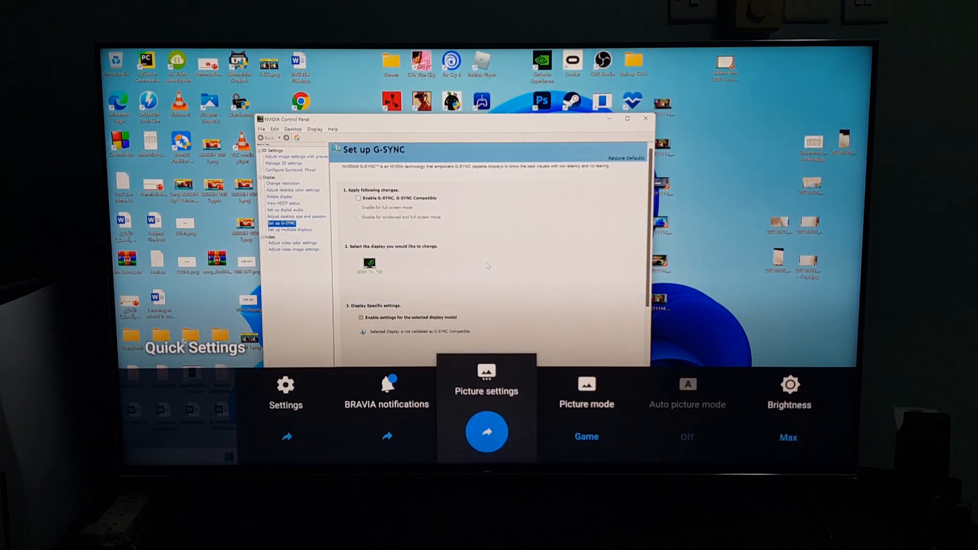
{"action": "left_click", "coordinate": [486, 374]}
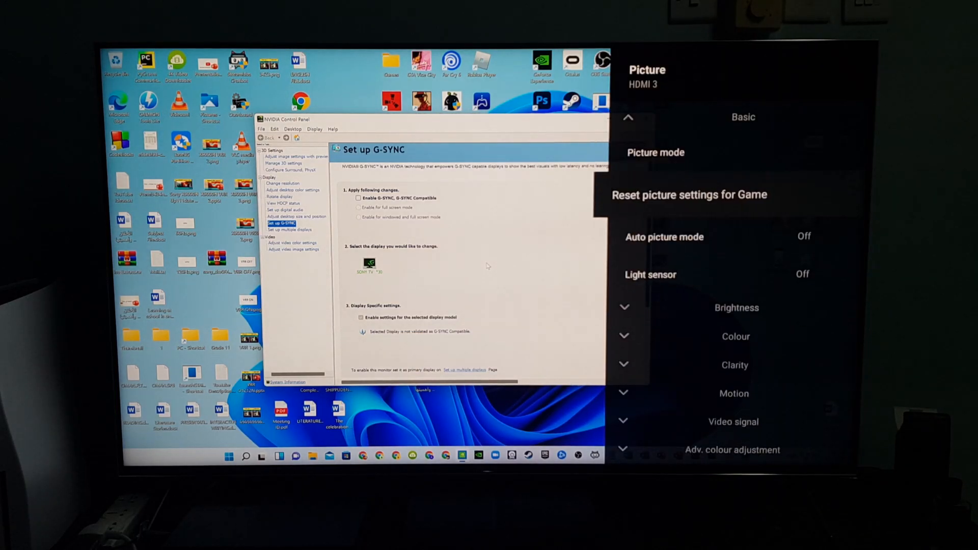